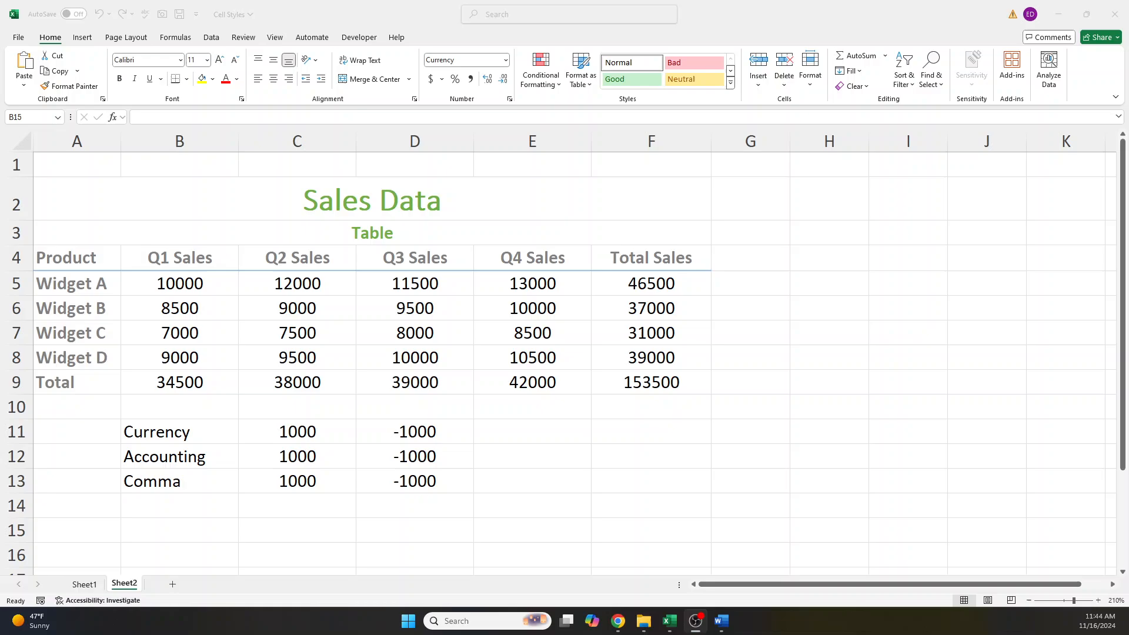
mouse_move(266, 363)
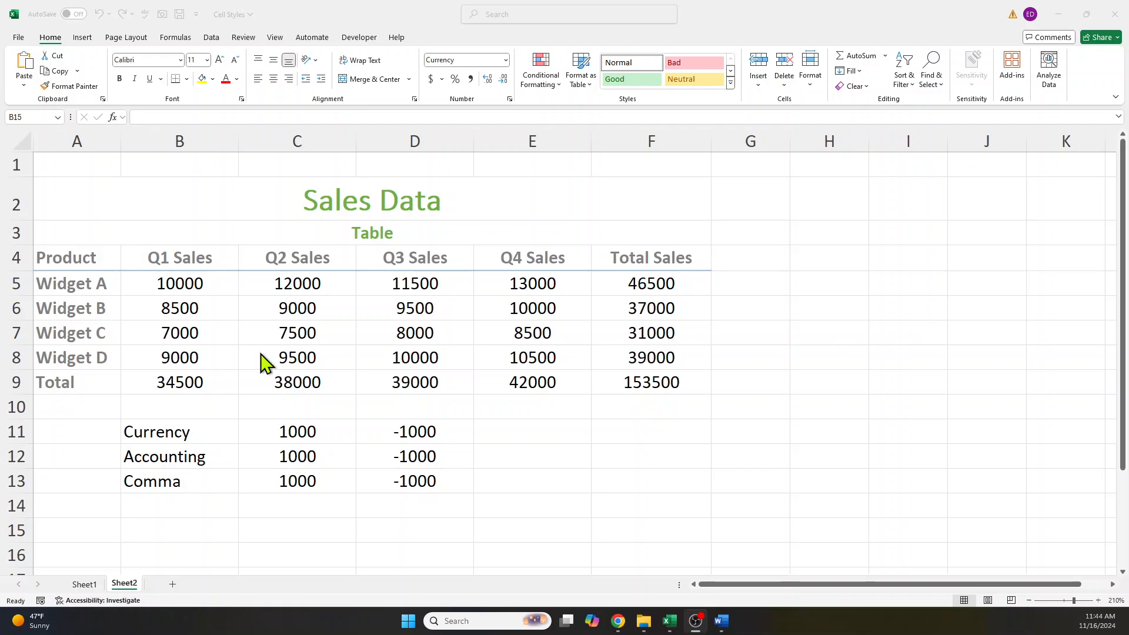
mouse_move(181, 440)
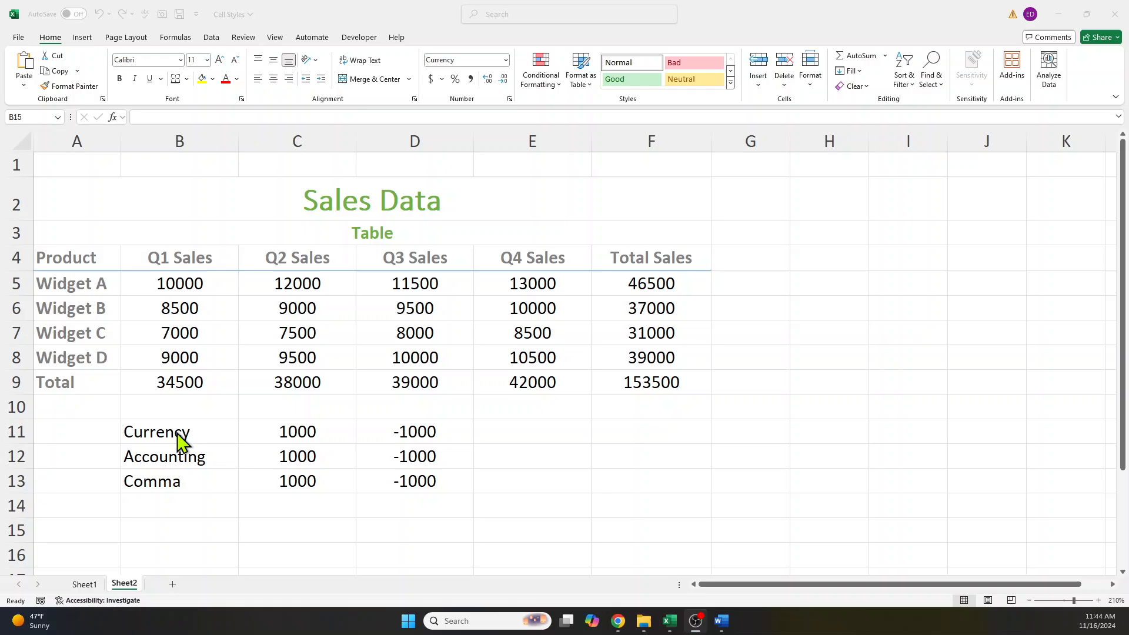
- Apply Currency format to C11:D11 so 1000 and -1000 show as $1,000.00 and -$1,000.00
left_click(178, 456)
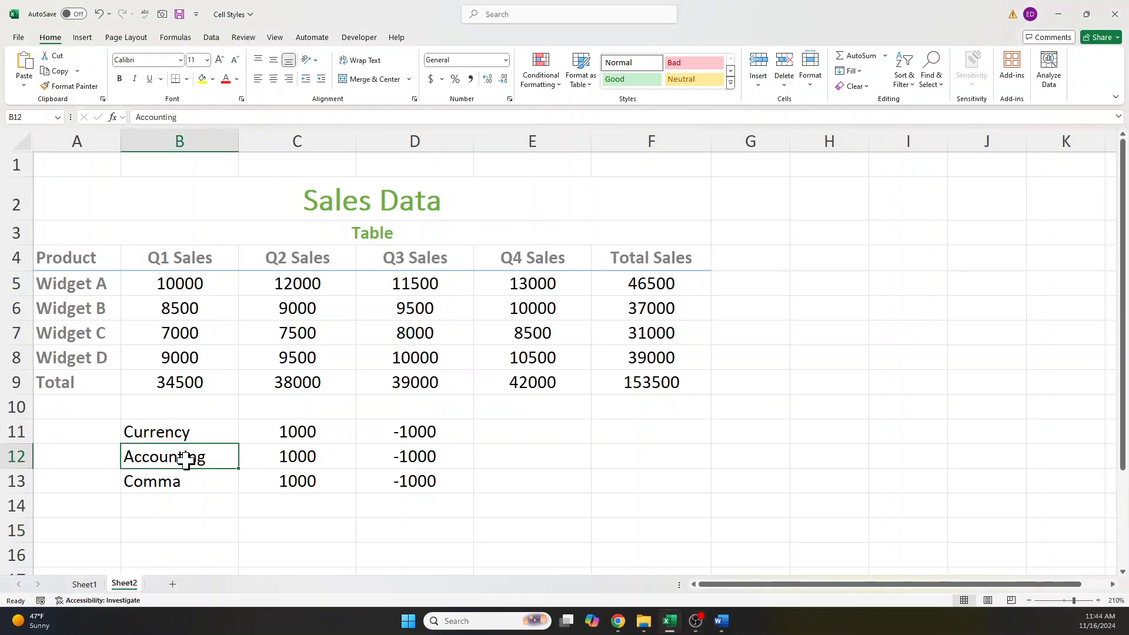
left_click(178, 431)
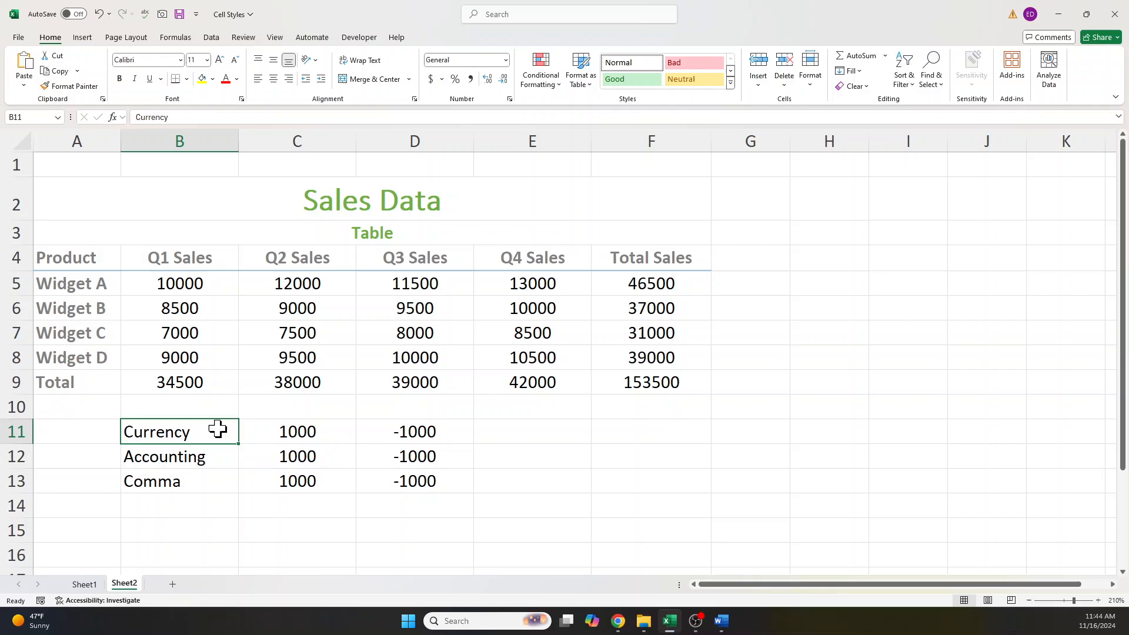
mouse_move(261, 291)
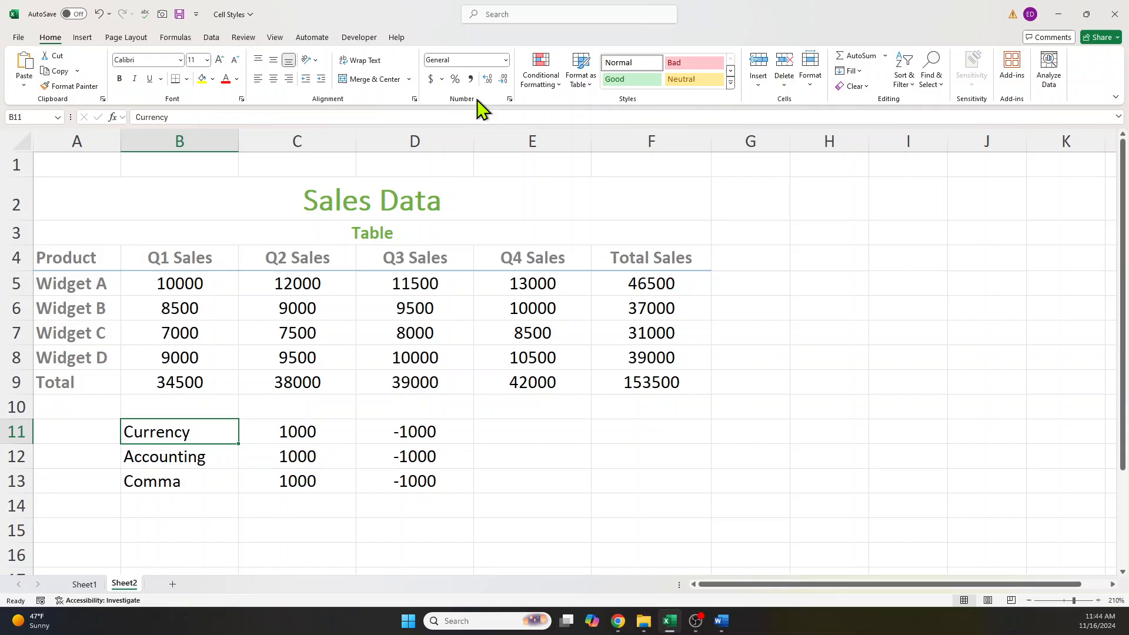
mouse_move(467, 58)
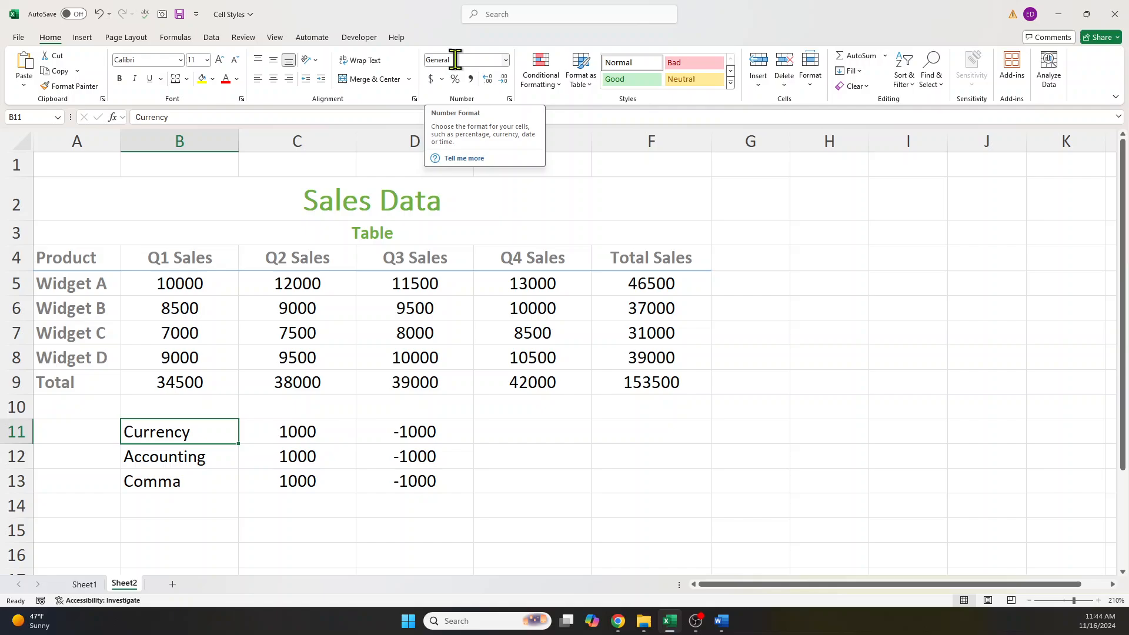
mouse_move(296, 434)
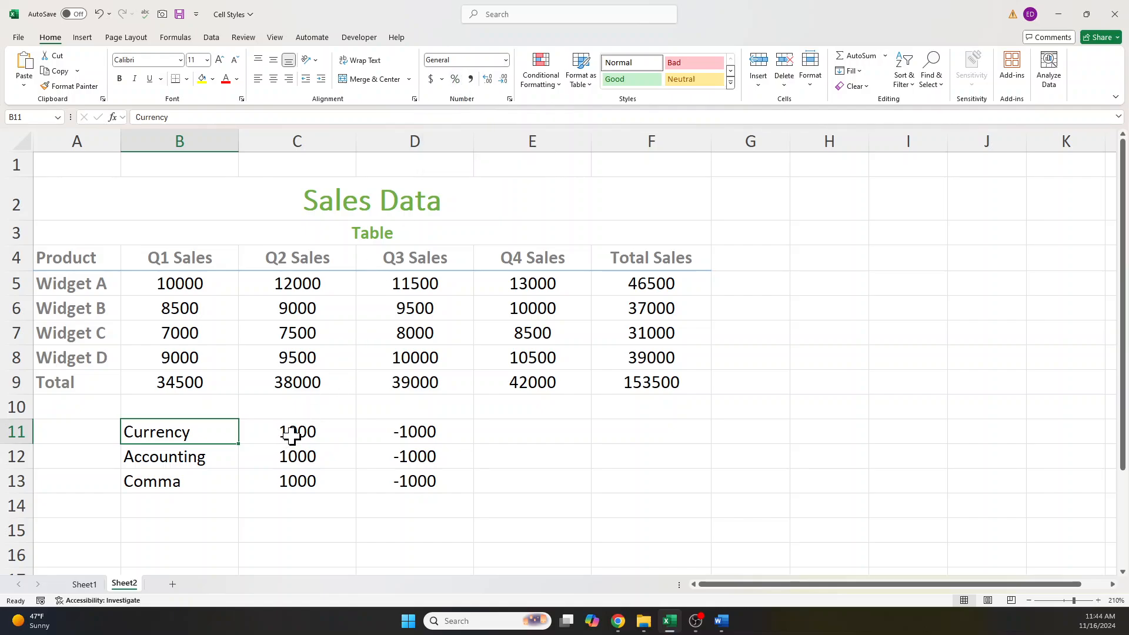
left_click_drag(296, 431, 414, 432)
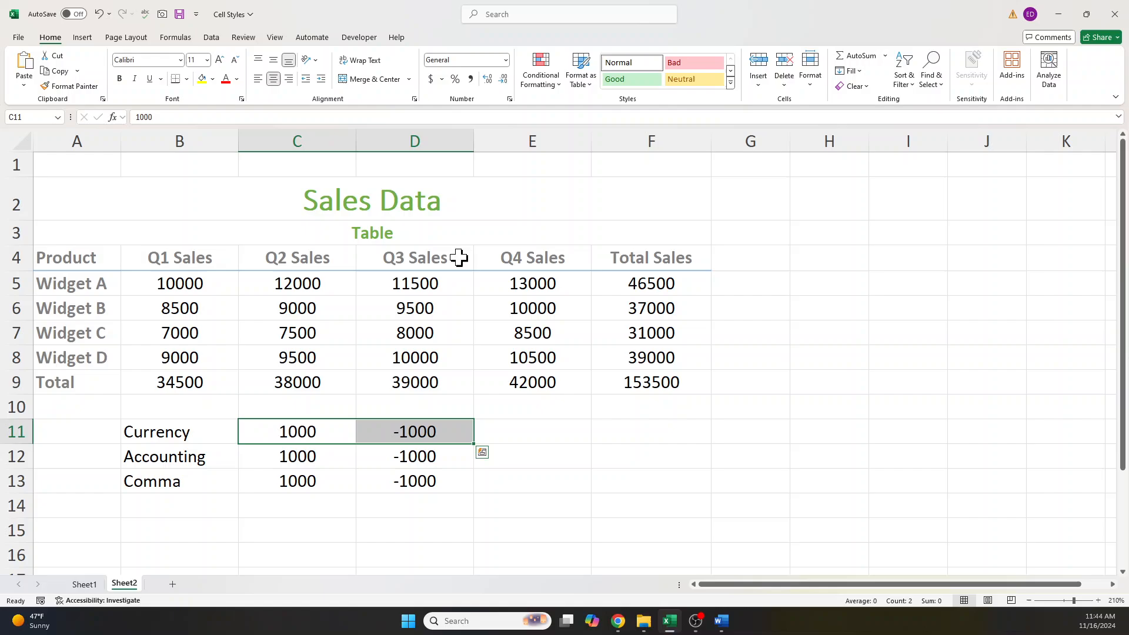
left_click(505, 60)
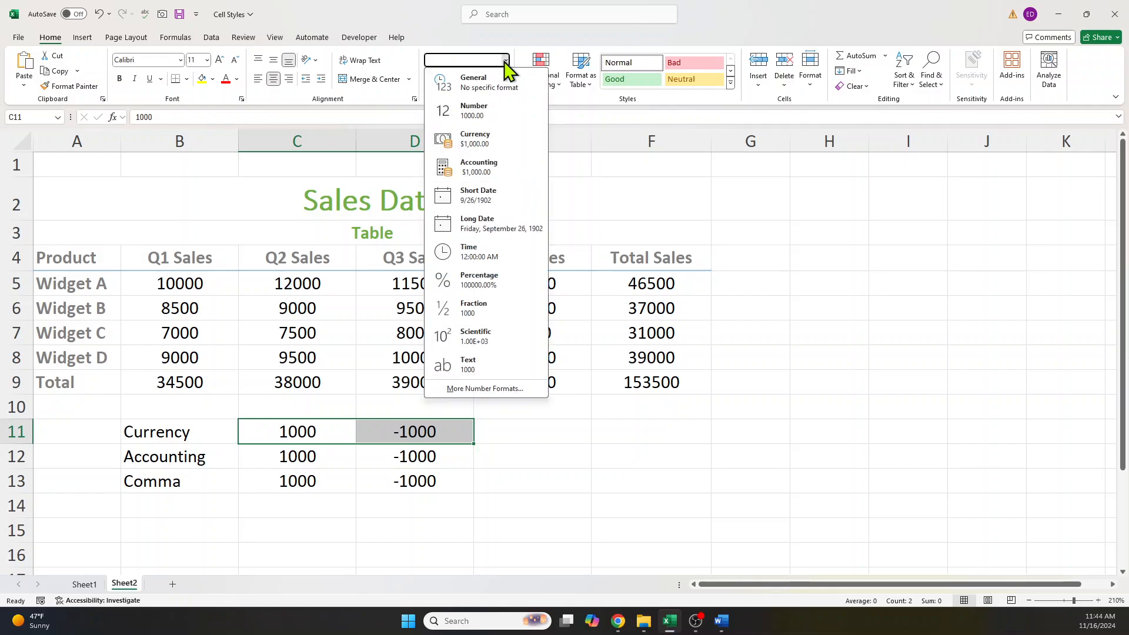
mouse_move(474, 139)
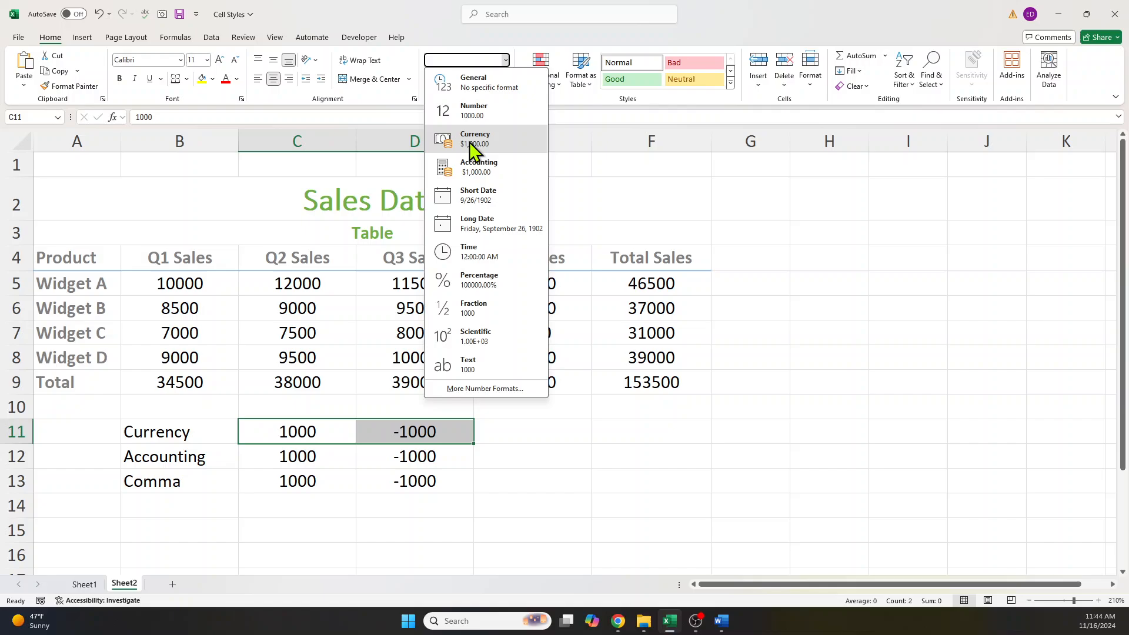
left_click(475, 139)
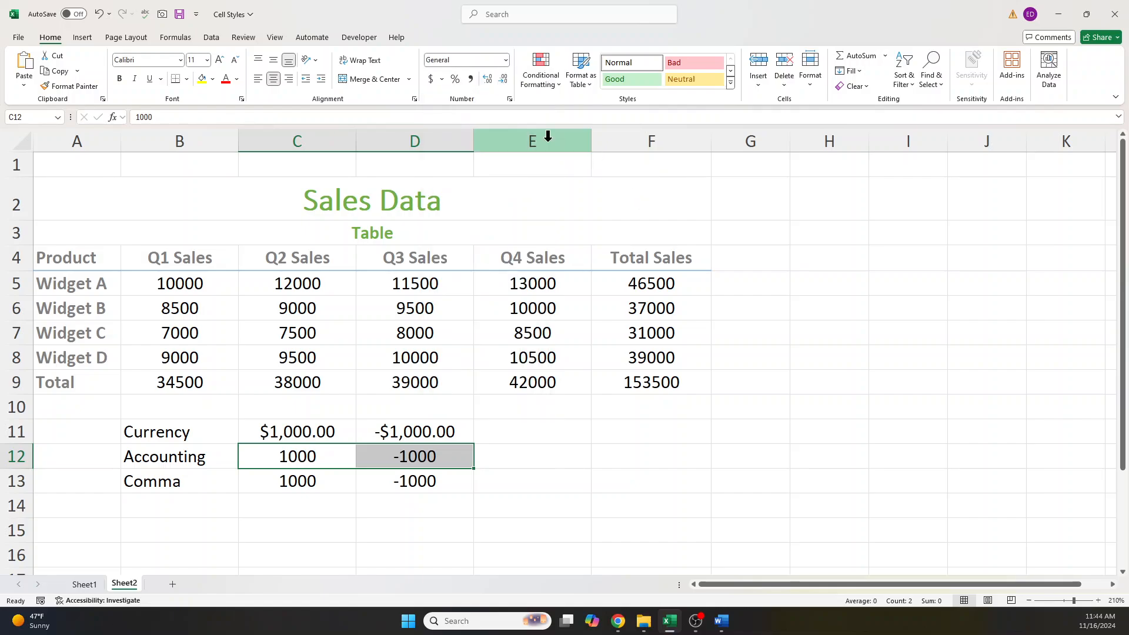
mouse_move(430, 79)
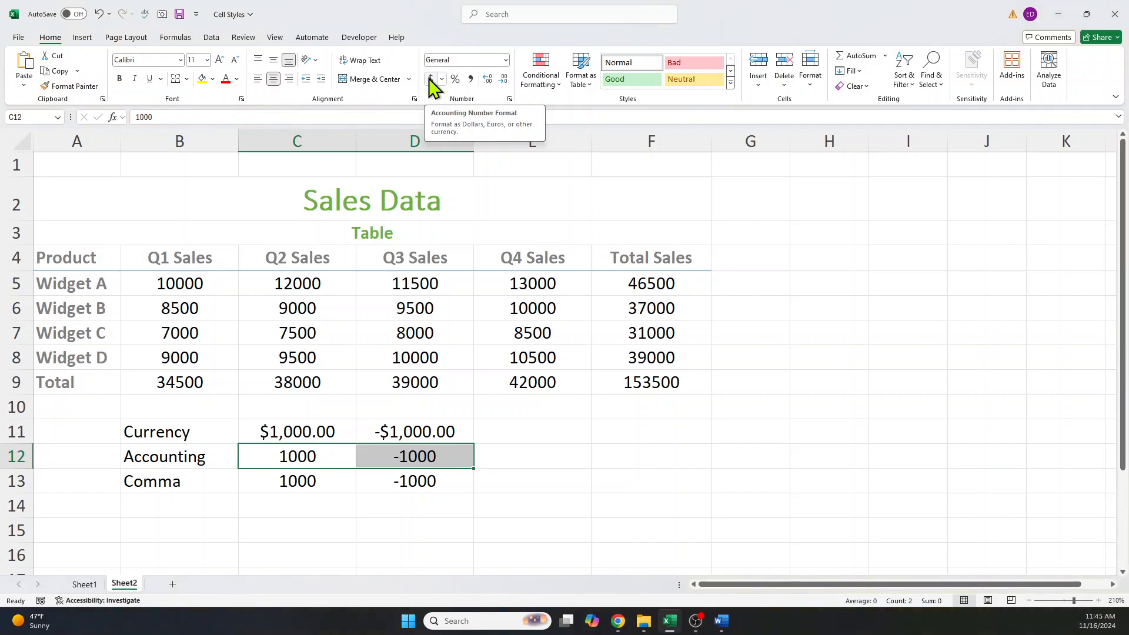
- Apply Accounting format to the Accounting row and Comma Style to the Comma row
left_click(429, 78)
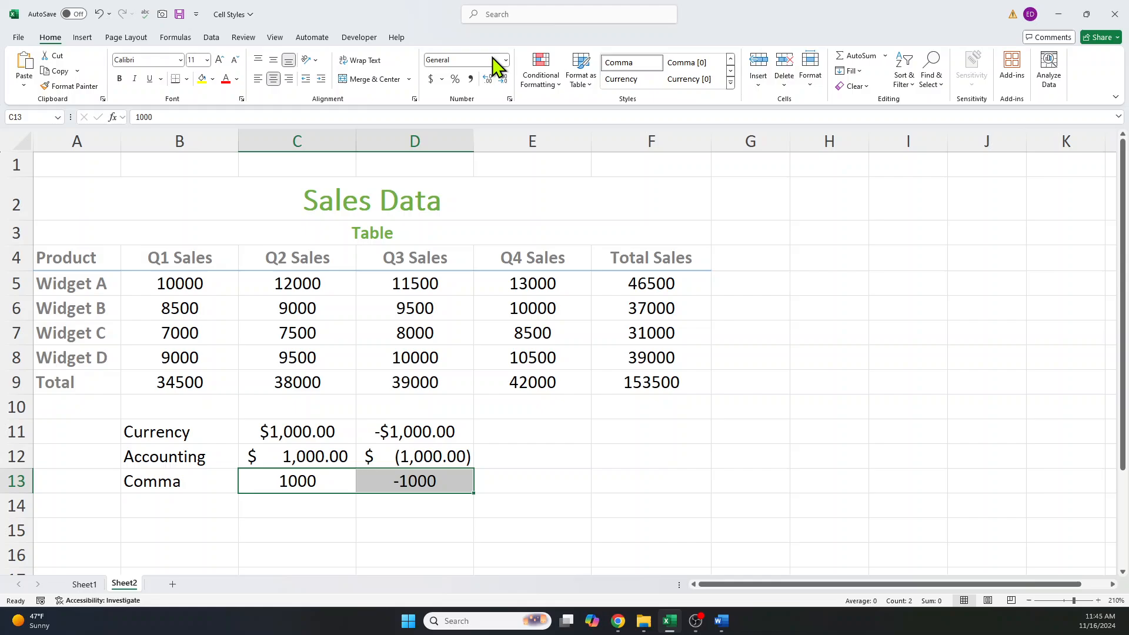
mouse_move(471, 79)
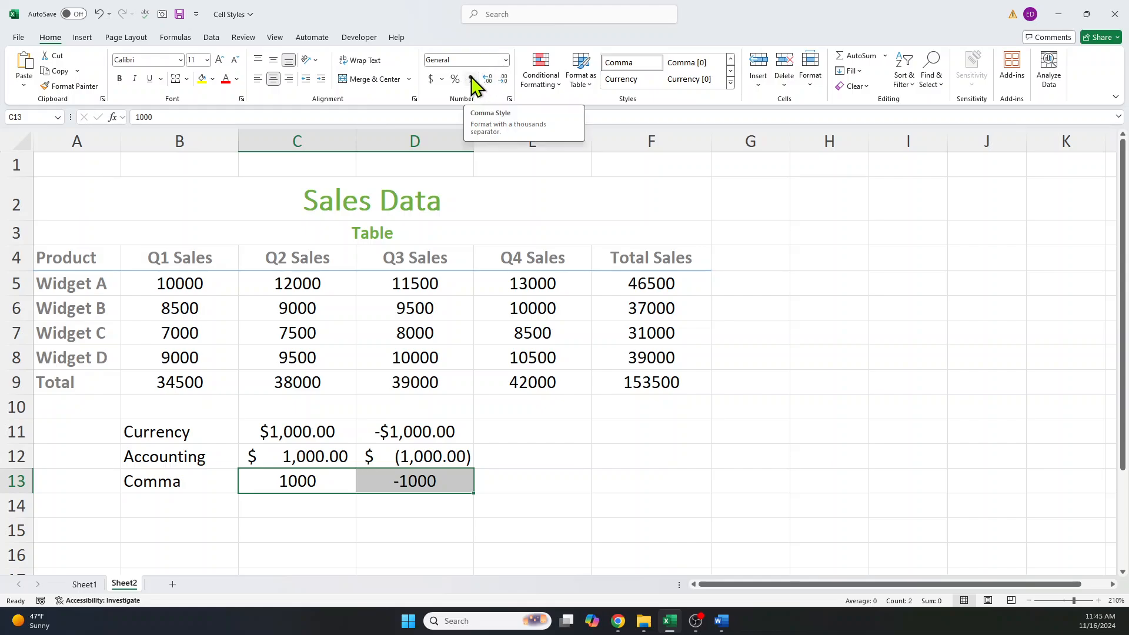
left_click(472, 79)
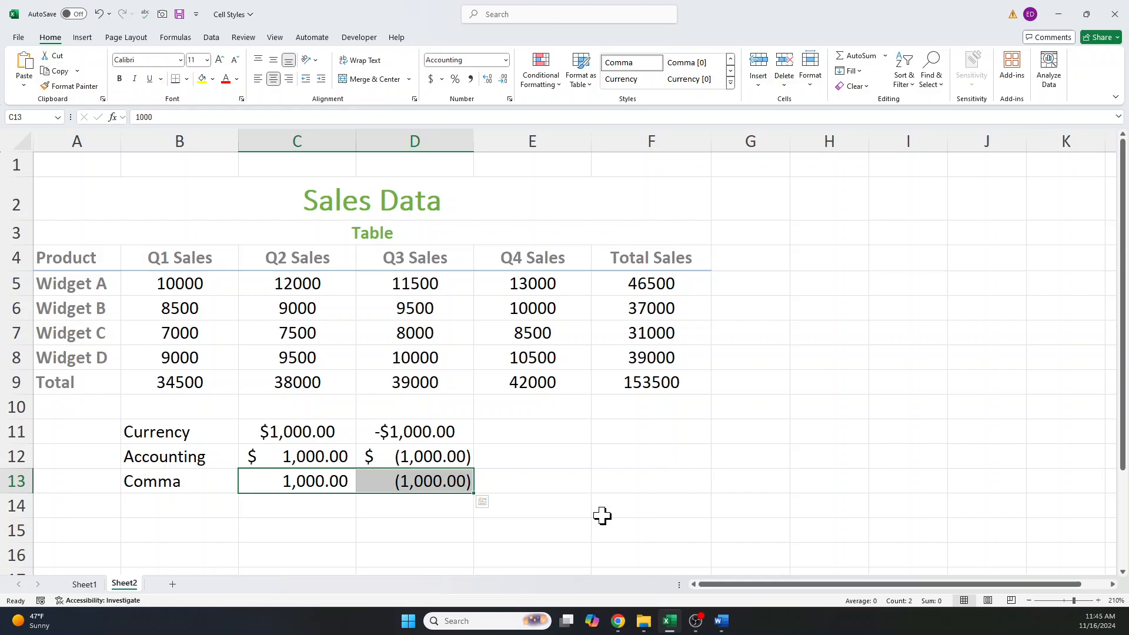
mouse_move(564, 489)
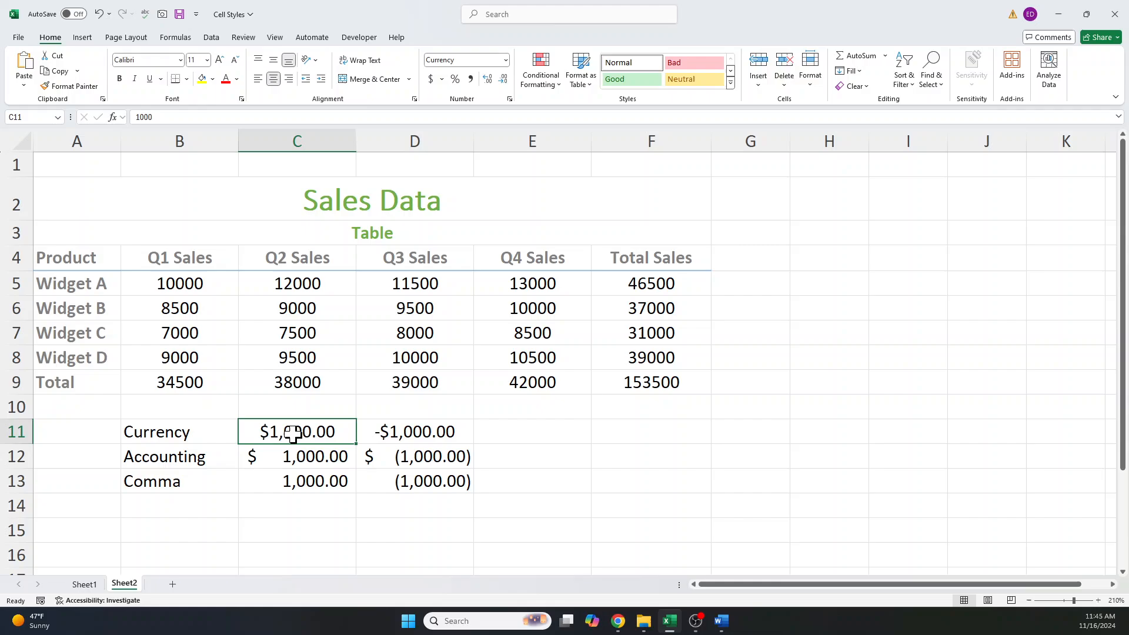
mouse_move(439, 434)
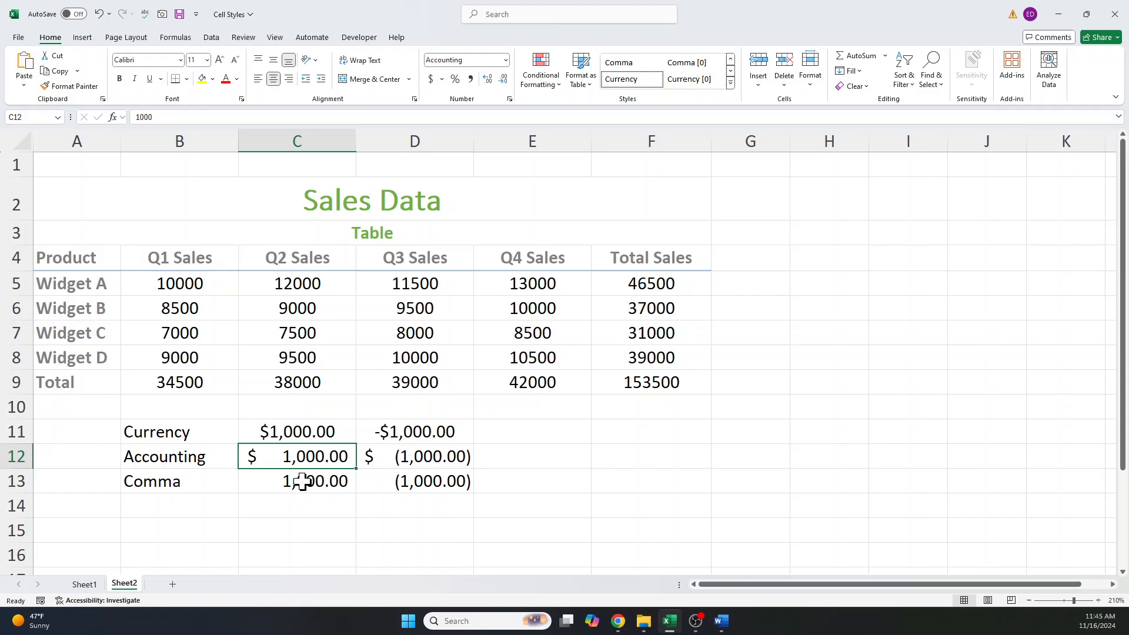
left_click(296, 481)
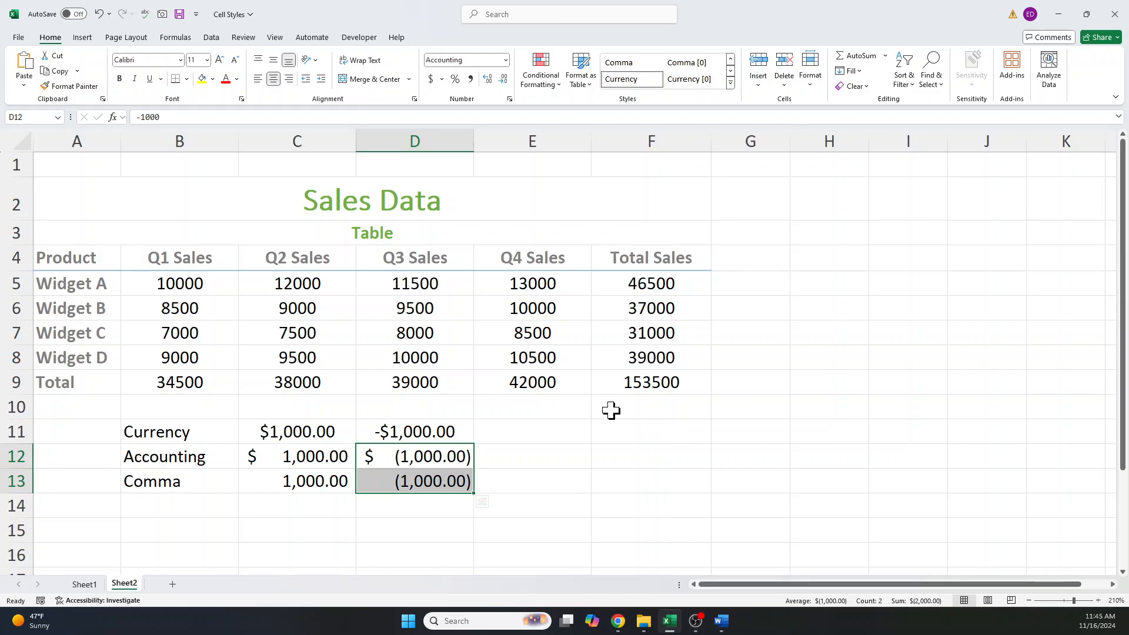
mouse_move(672, 434)
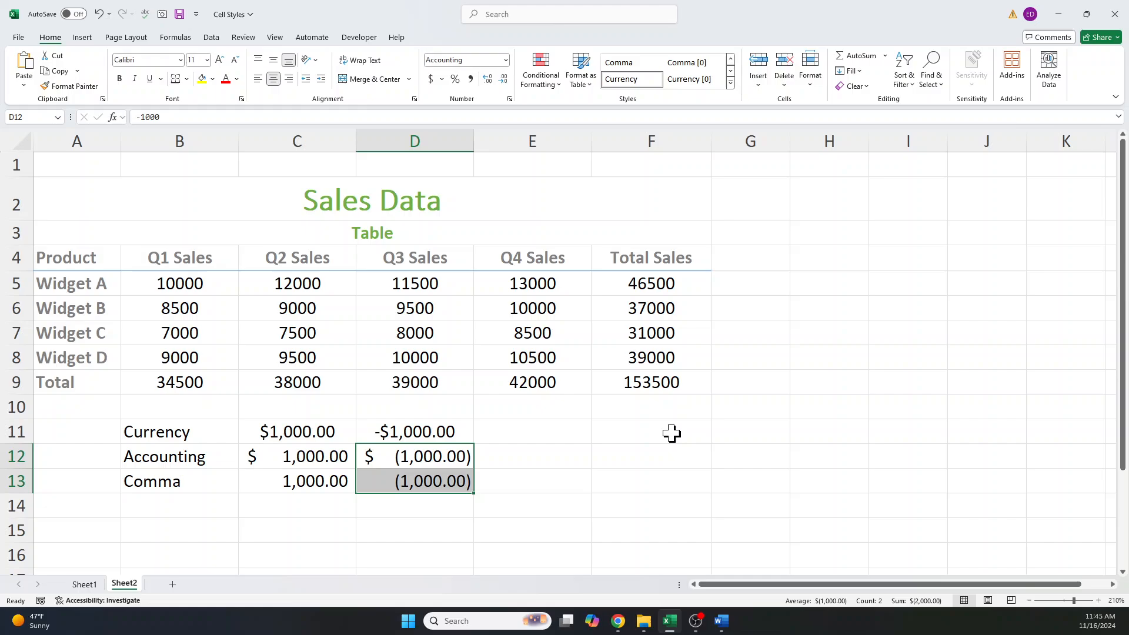
left_click(179, 283)
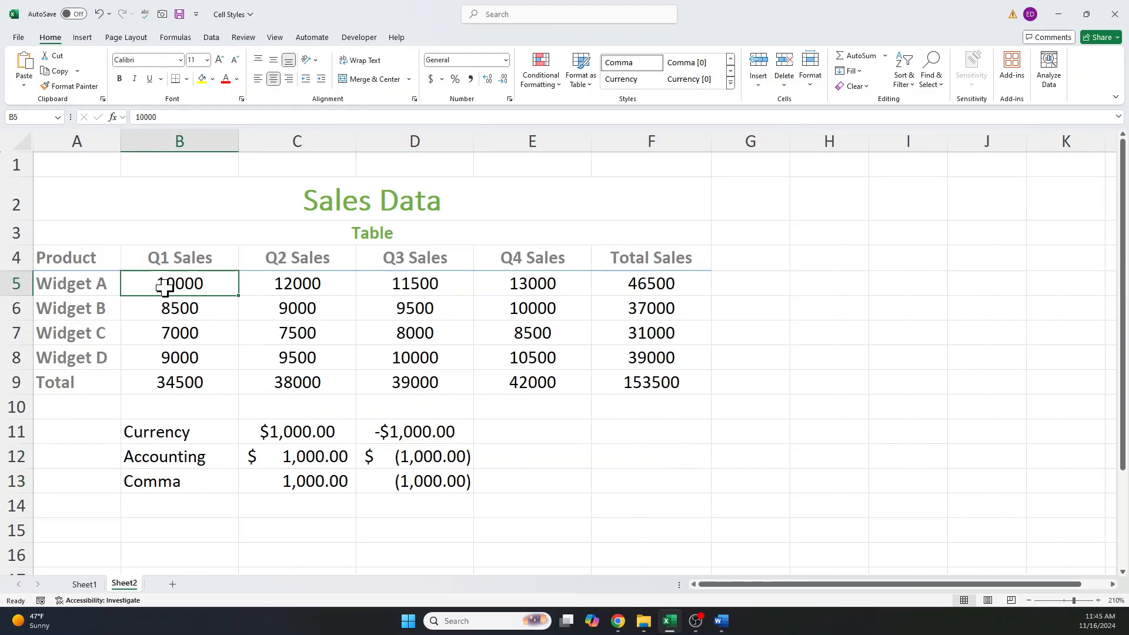
- Apply Comma Style to the widget quarterly sales figures B5:E8
left_click_drag(179, 283, 532, 358)
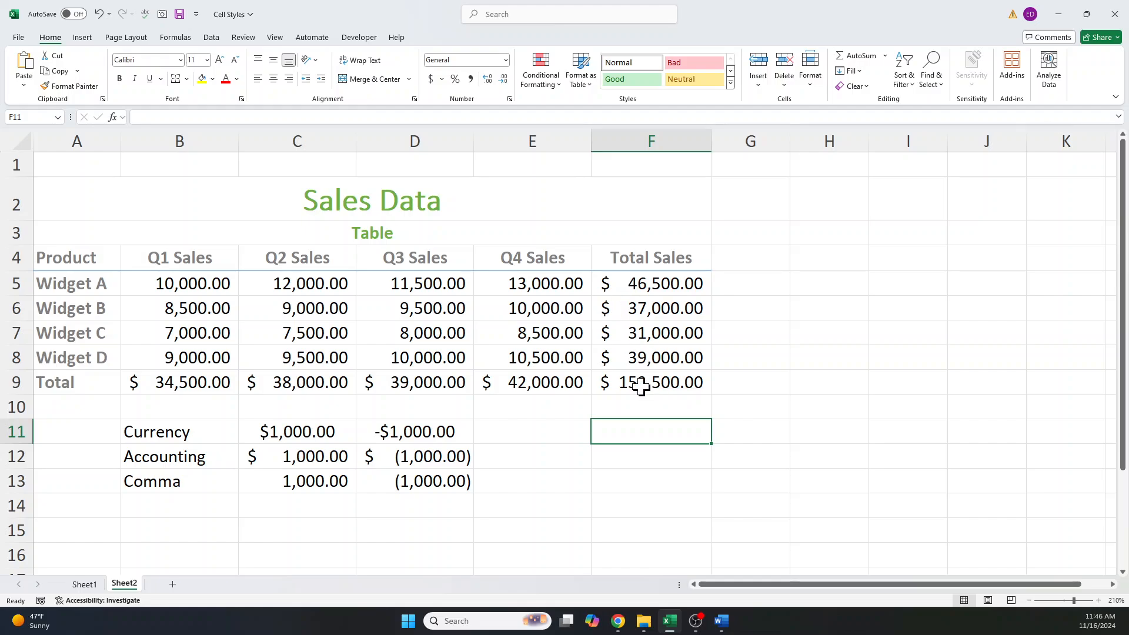
left_click(77, 382)
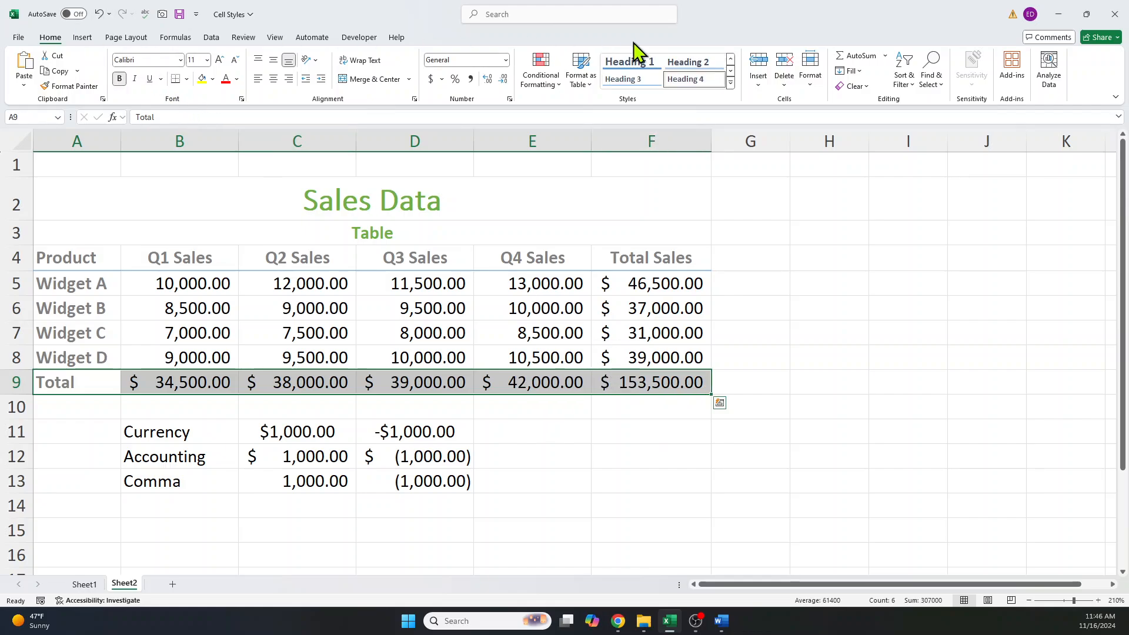
mouse_move(731, 92)
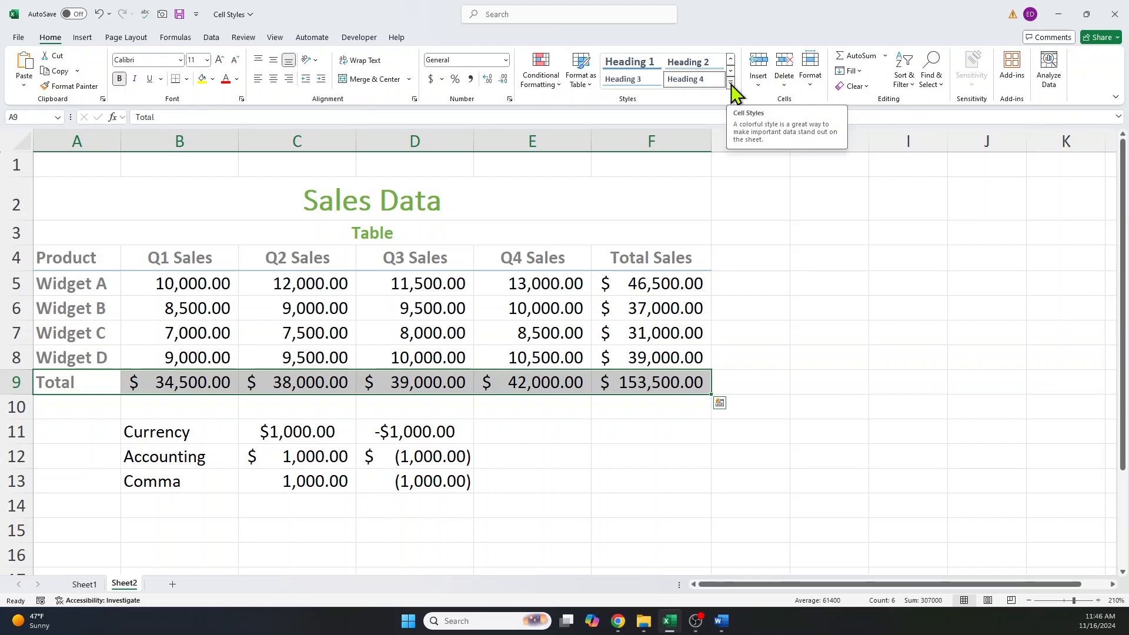
- Apply the Total cell style to the totals row A9:F9 from the Cell Styles gallery
left_click(730, 69)
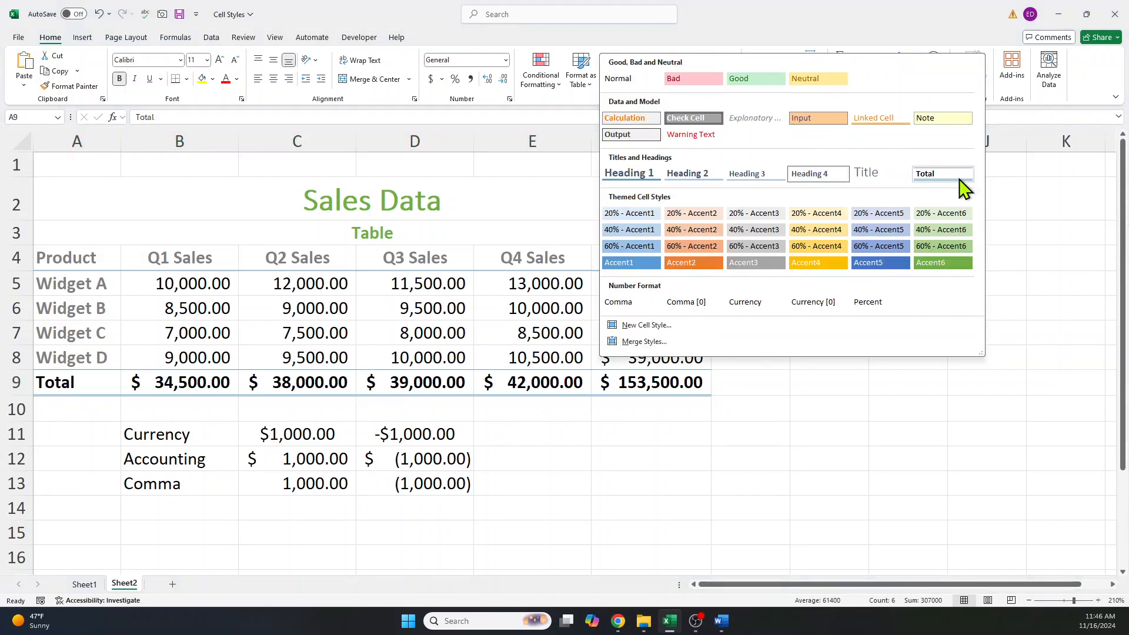
left_click(941, 174)
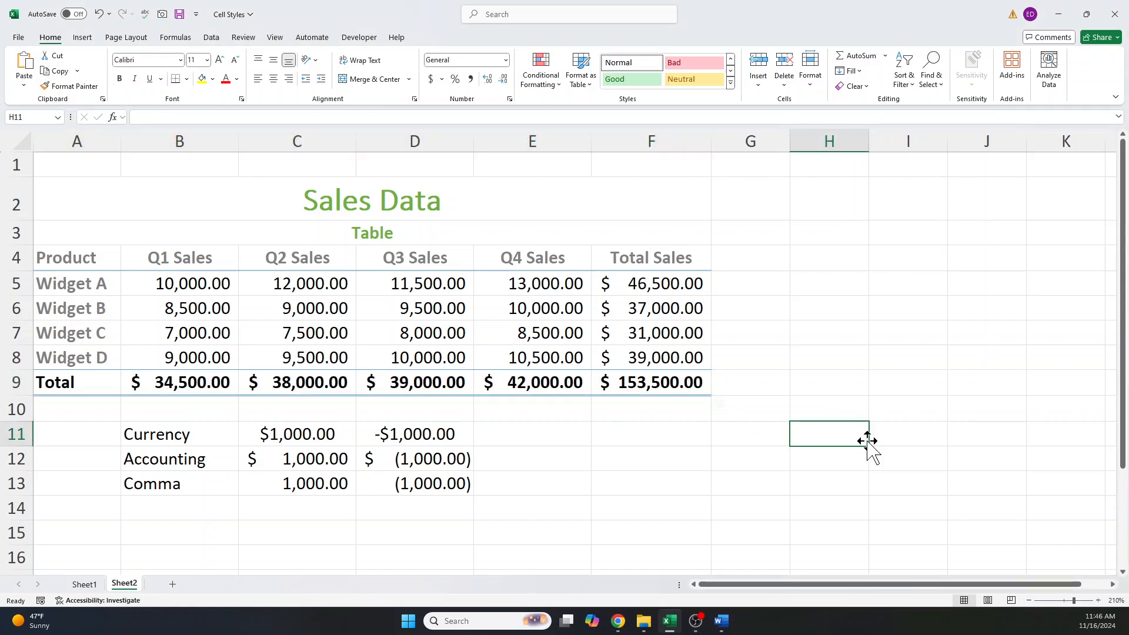
mouse_move(179, 387)
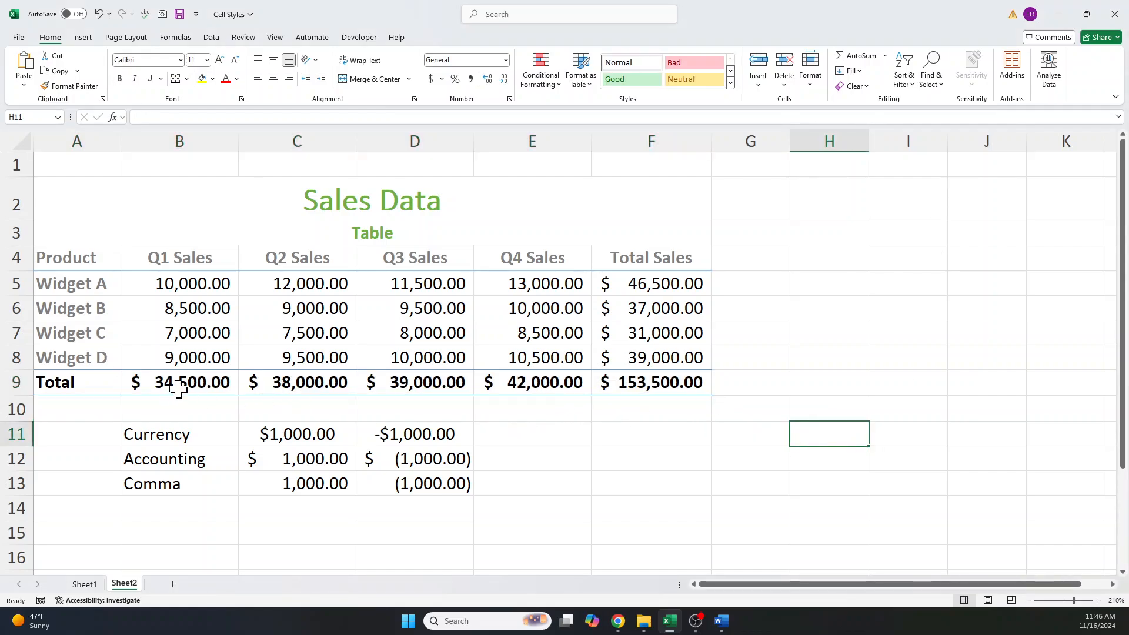
mouse_move(230, 396)
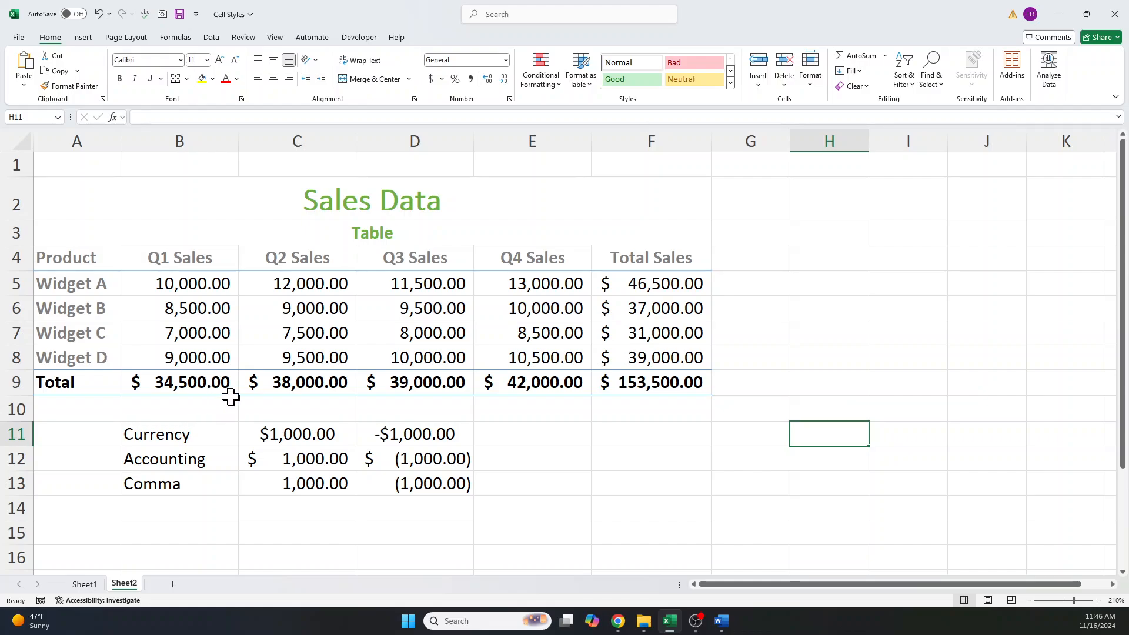
mouse_move(828, 293)
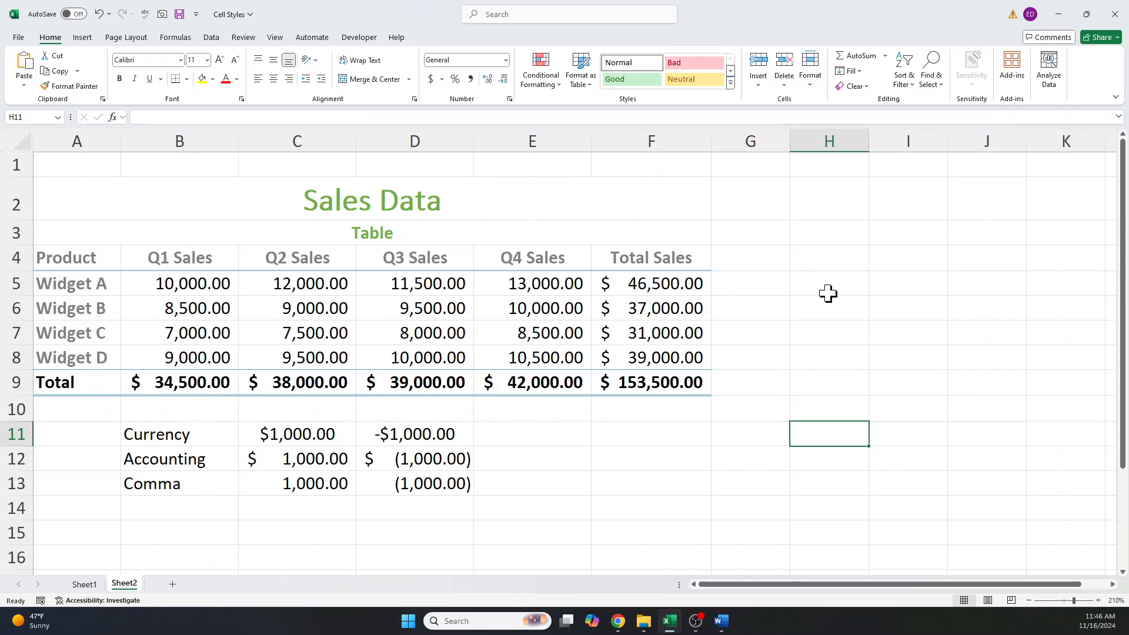